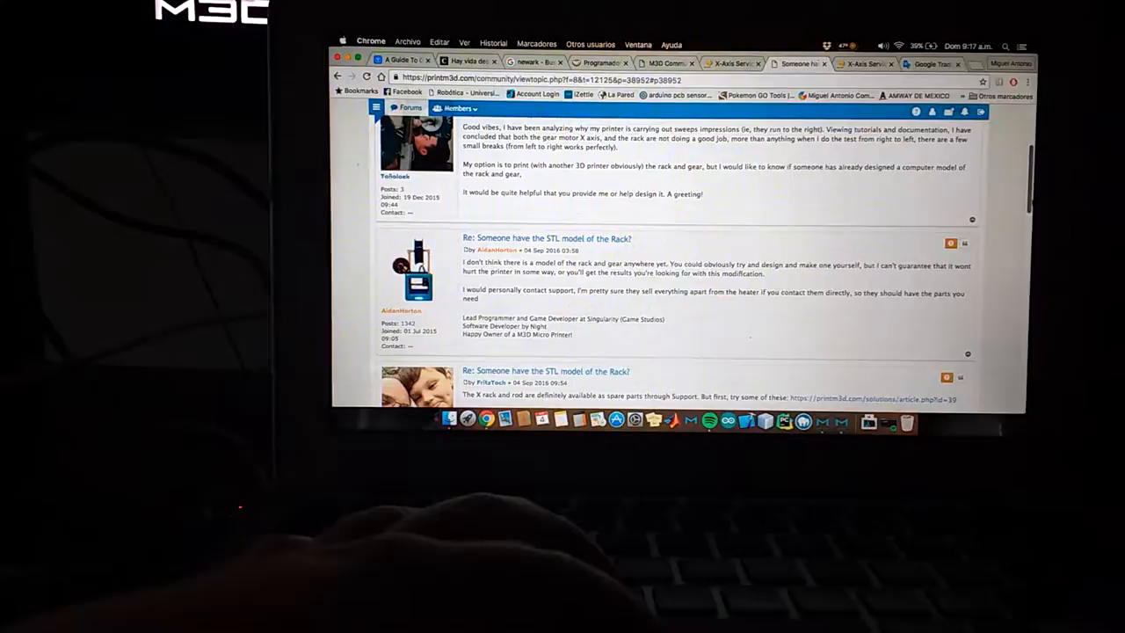
scroll("down", 3)
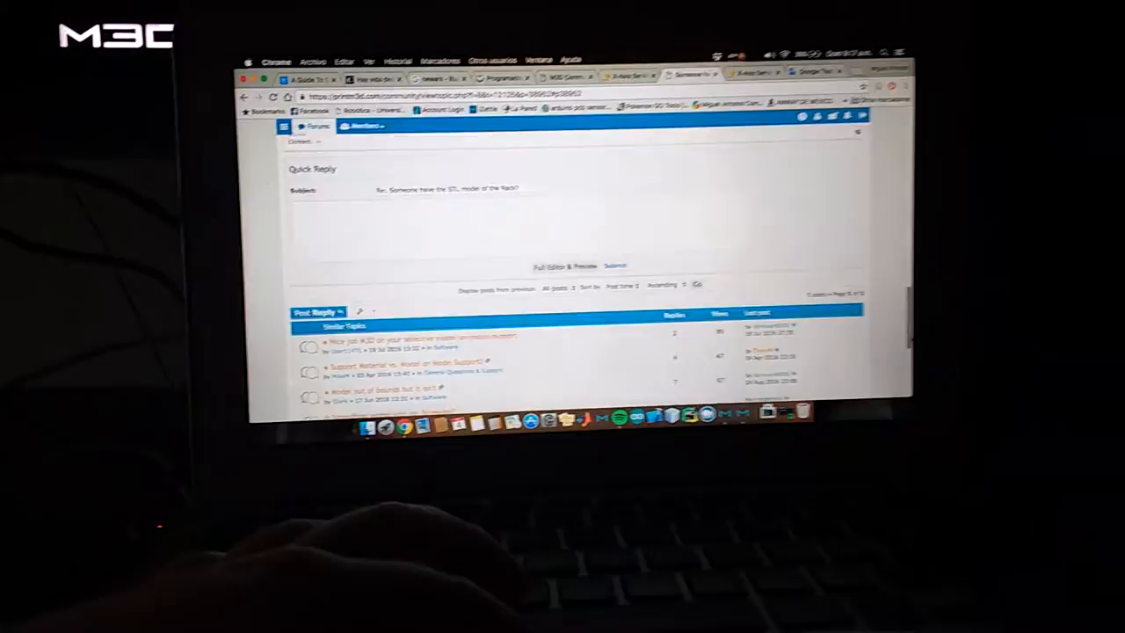